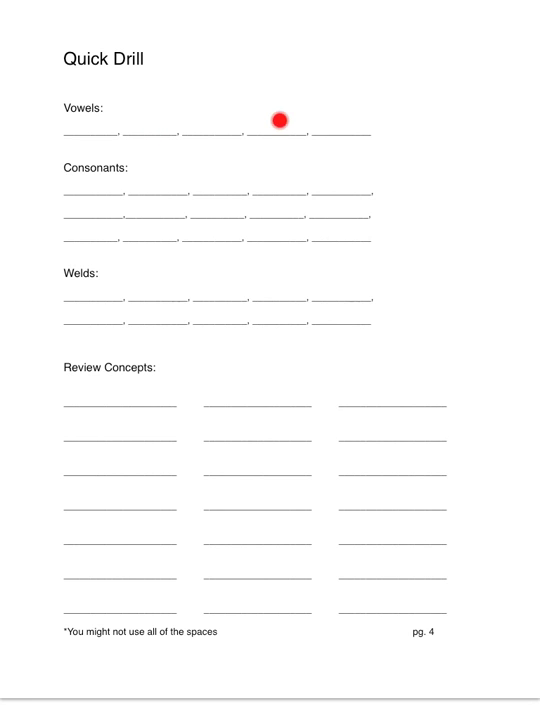
pyautogui.moveTo(275, 177)
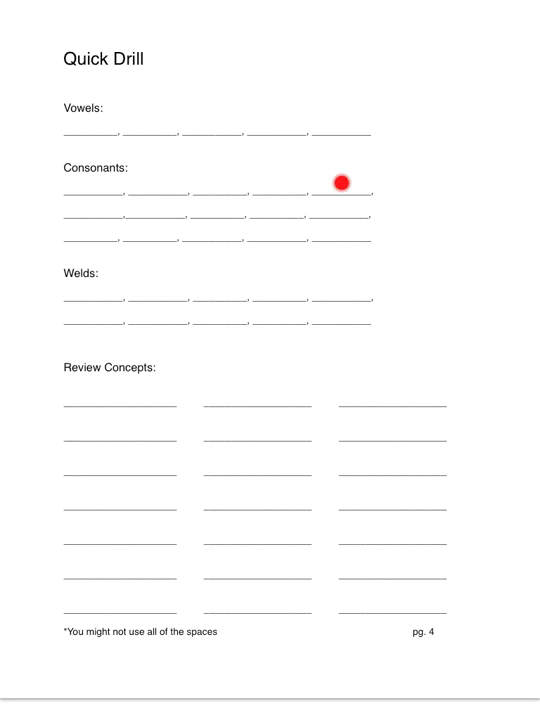
pyautogui.moveTo(340, 178); pyautogui.dragTo(215, 208)
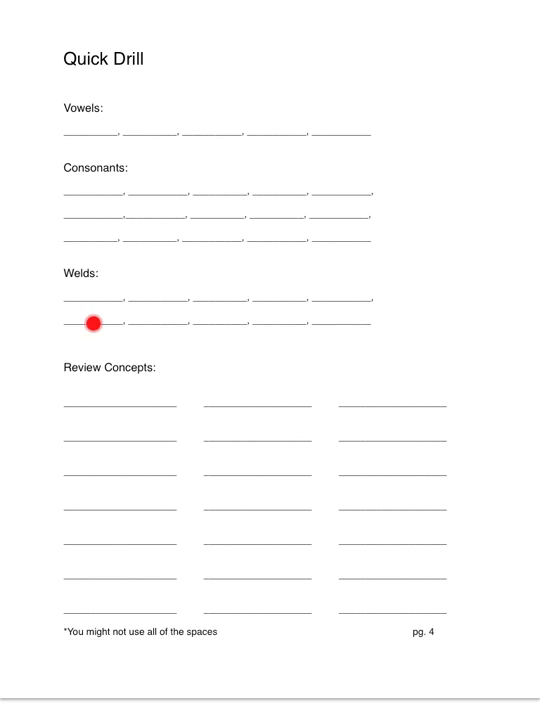
pyautogui.moveTo(247, 465)
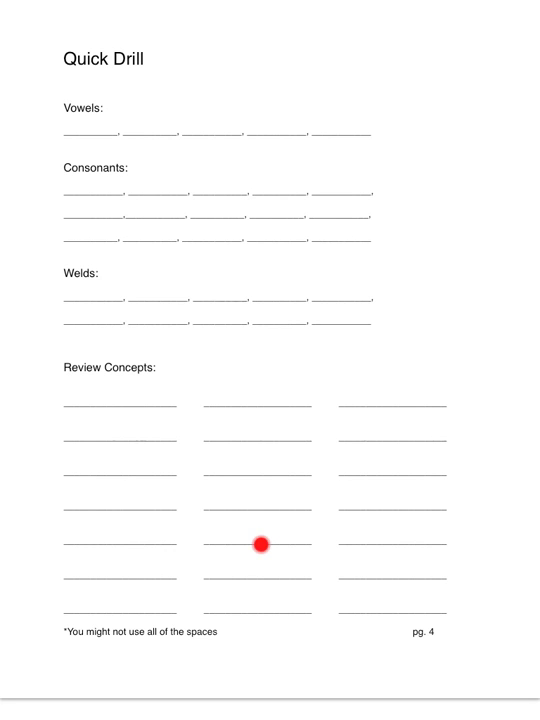
pyautogui.moveTo(379, 543)
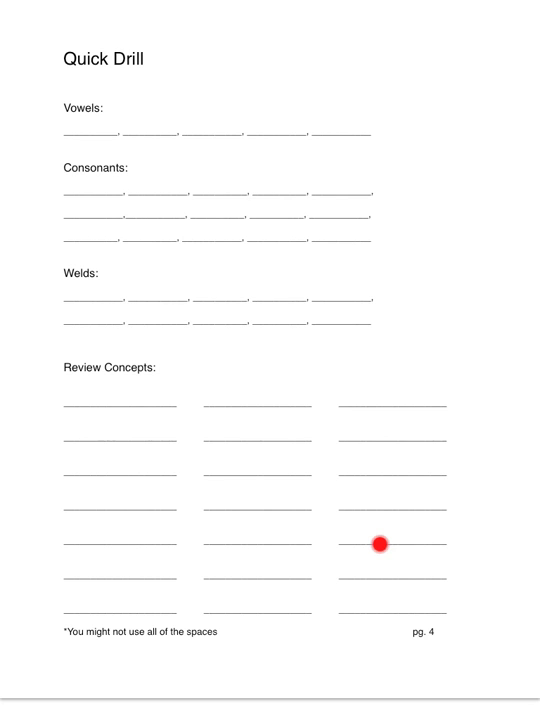
pyautogui.scroll(-3)
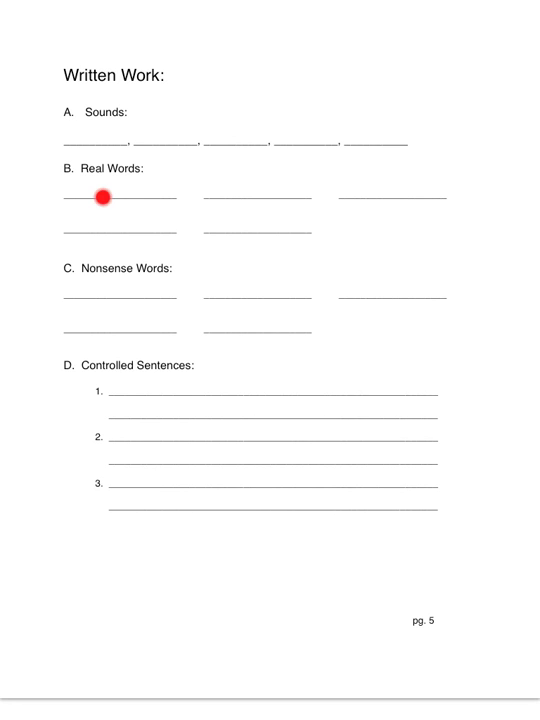
pyautogui.moveTo(250, 192)
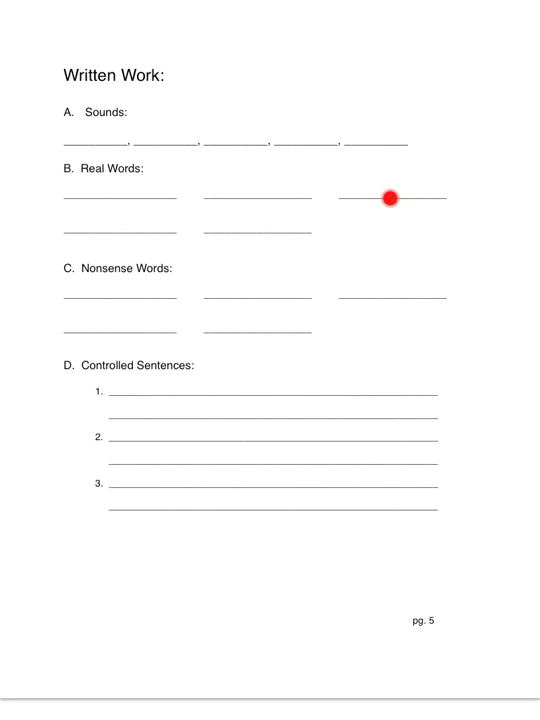
pyautogui.moveTo(199, 385)
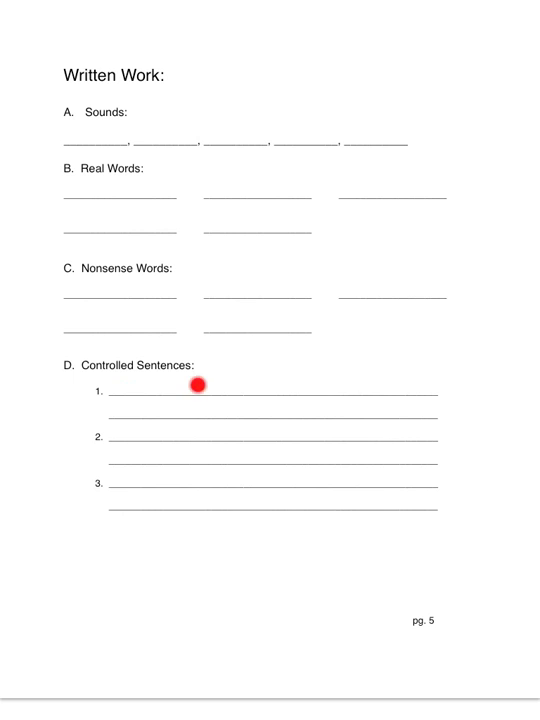